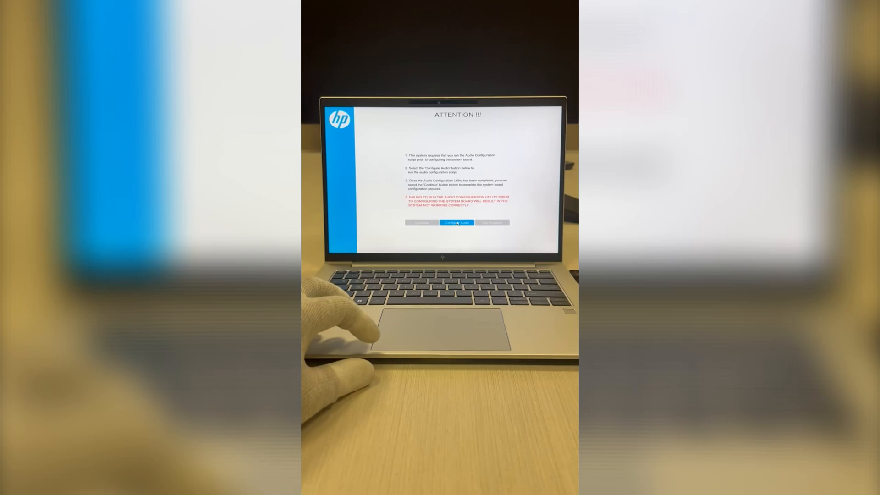
Step: Dismiss the audio configuration warning and launch the System Board Configuration Wizard
left_click(455, 223)
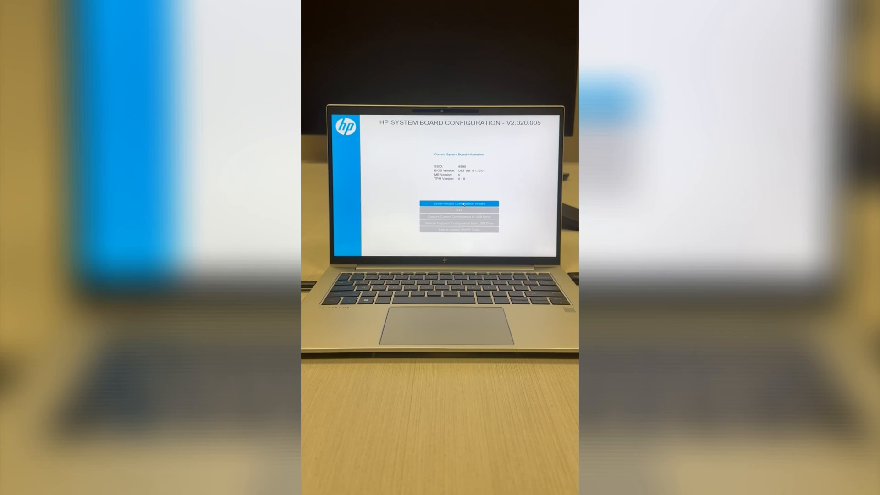
left_click(459, 203)
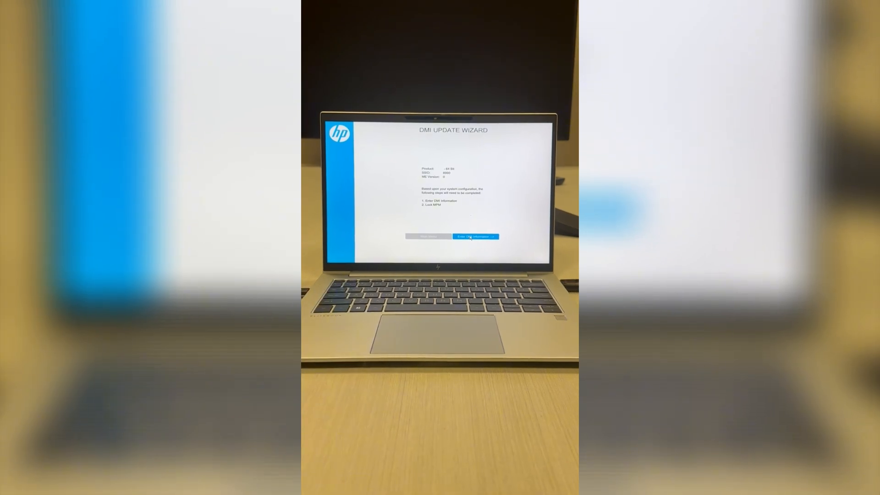
Step: Begin entering DMI information from the DMI Update Wizard
left_click(476, 237)
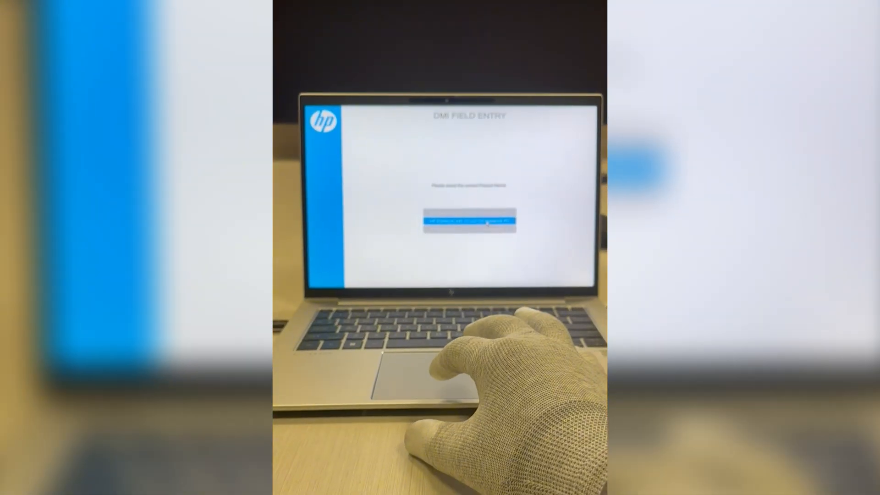
Step: Select the matching product name for the DMI fields
left_click(462, 219)
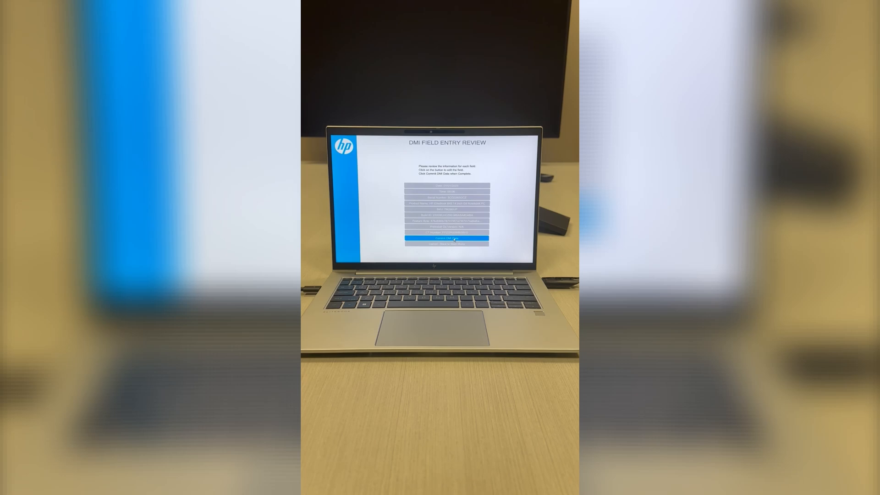
Step: Commit the reviewed DMI data and lock the MPM
left_click(446, 238)
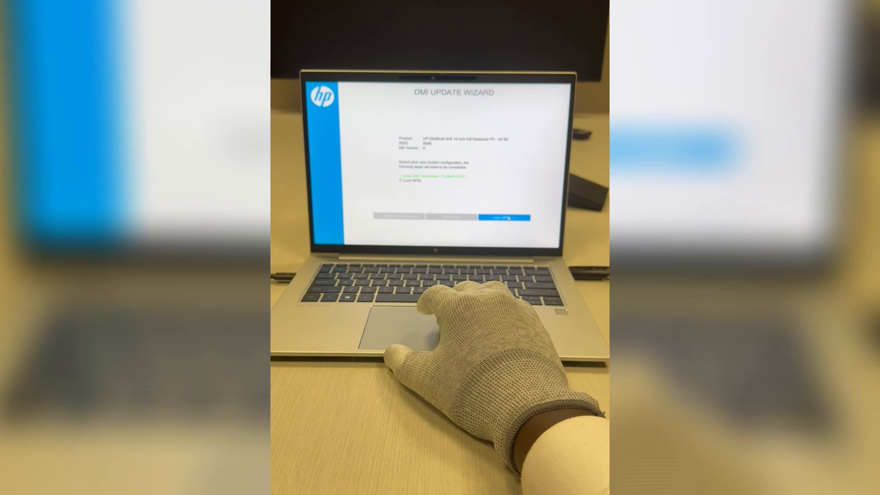
left_click(506, 218)
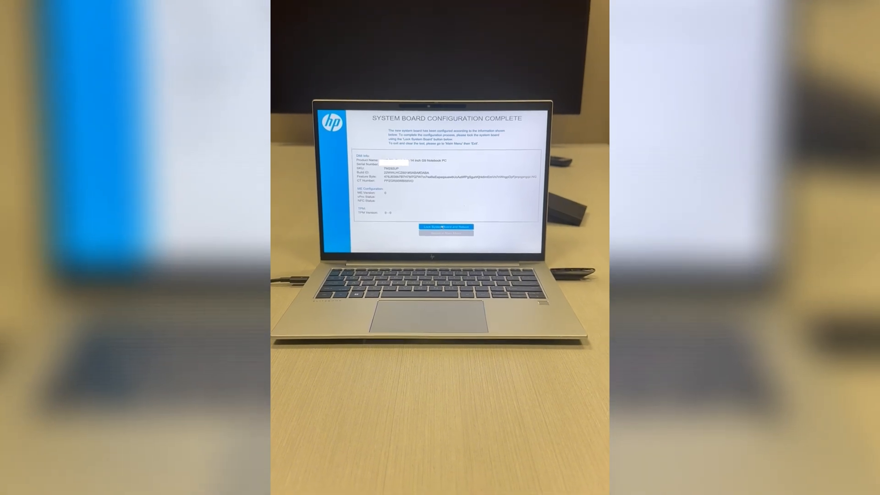
Step: Lock the system board and shut down from the Configuration Complete screen
left_click(444, 227)
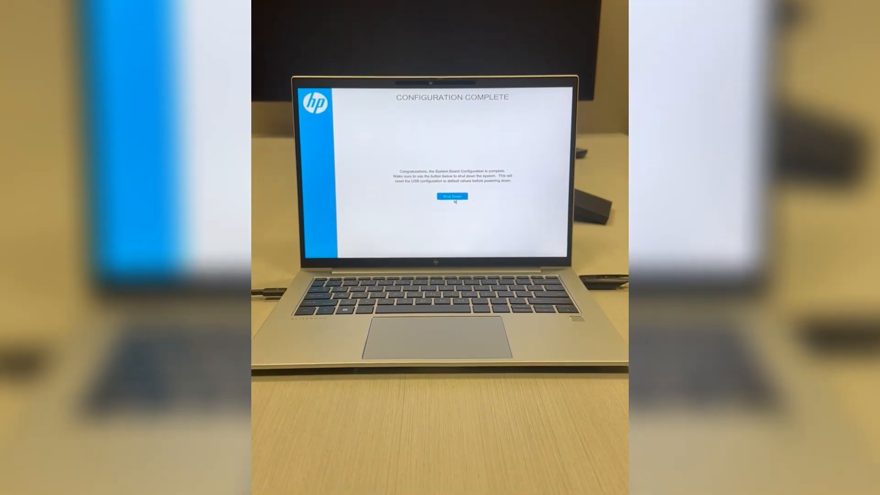
left_click(450, 196)
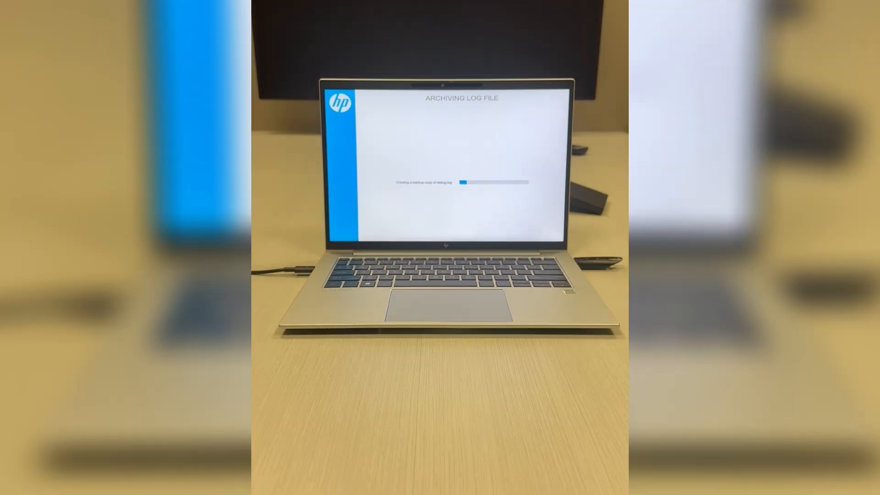